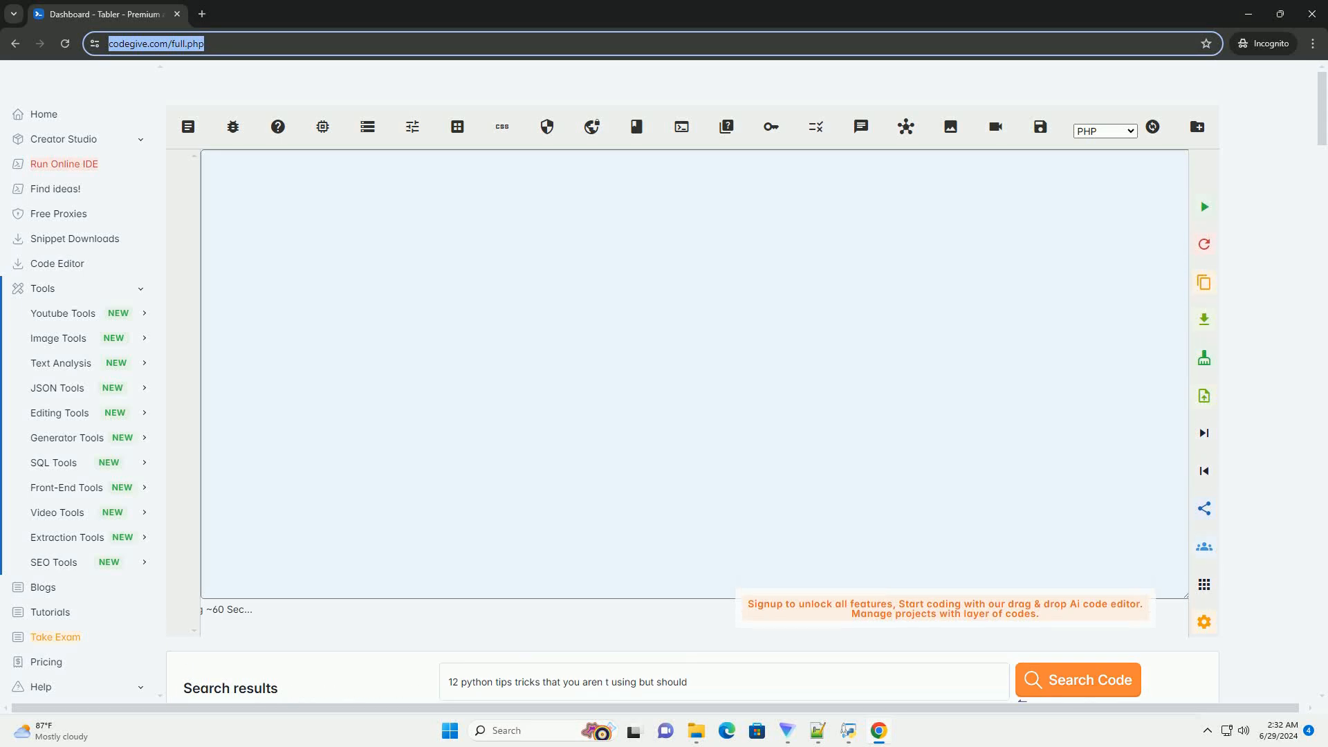
# - Generate an answer to '12 python tips tricks', starting with list comprehensions and a squares example
pyautogui.click(1076, 680)
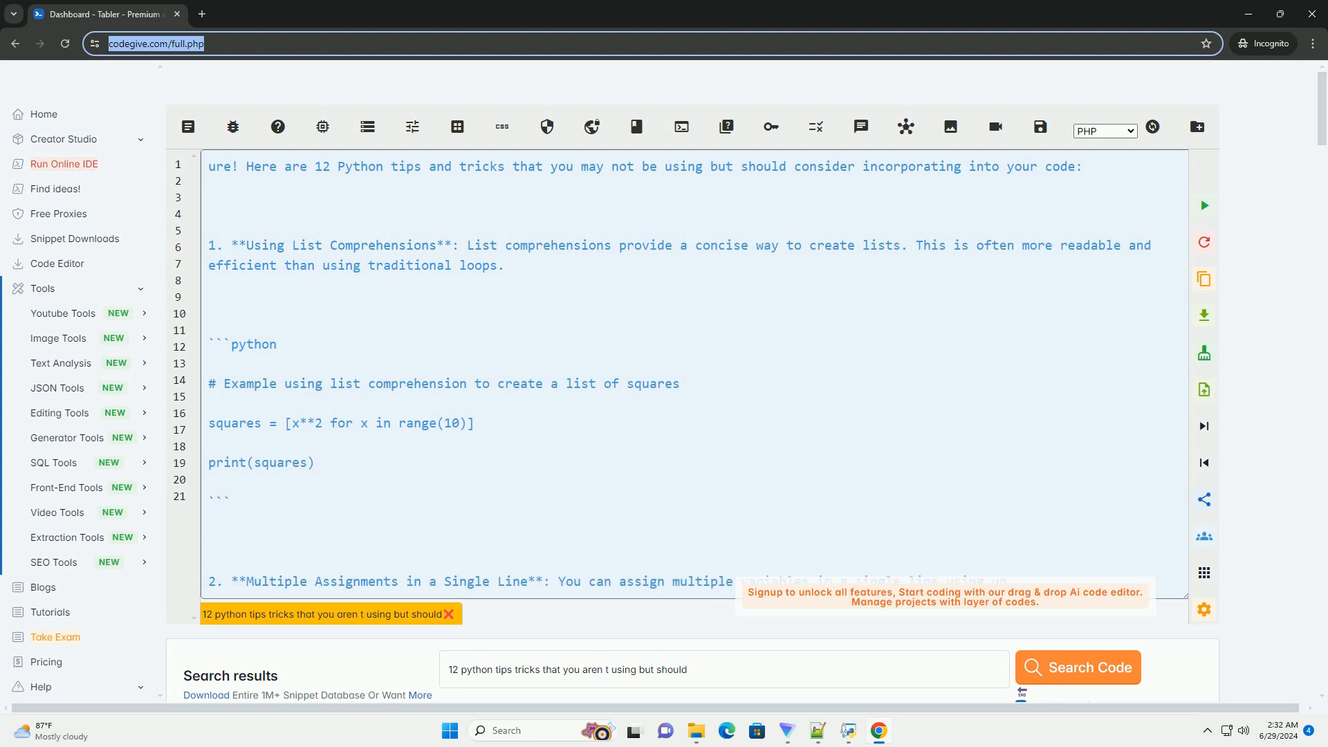
# - Scroll the editor as tips 2–4 stream in: multiple assignment, enumerate and zip
pyautogui.scroll(-3)
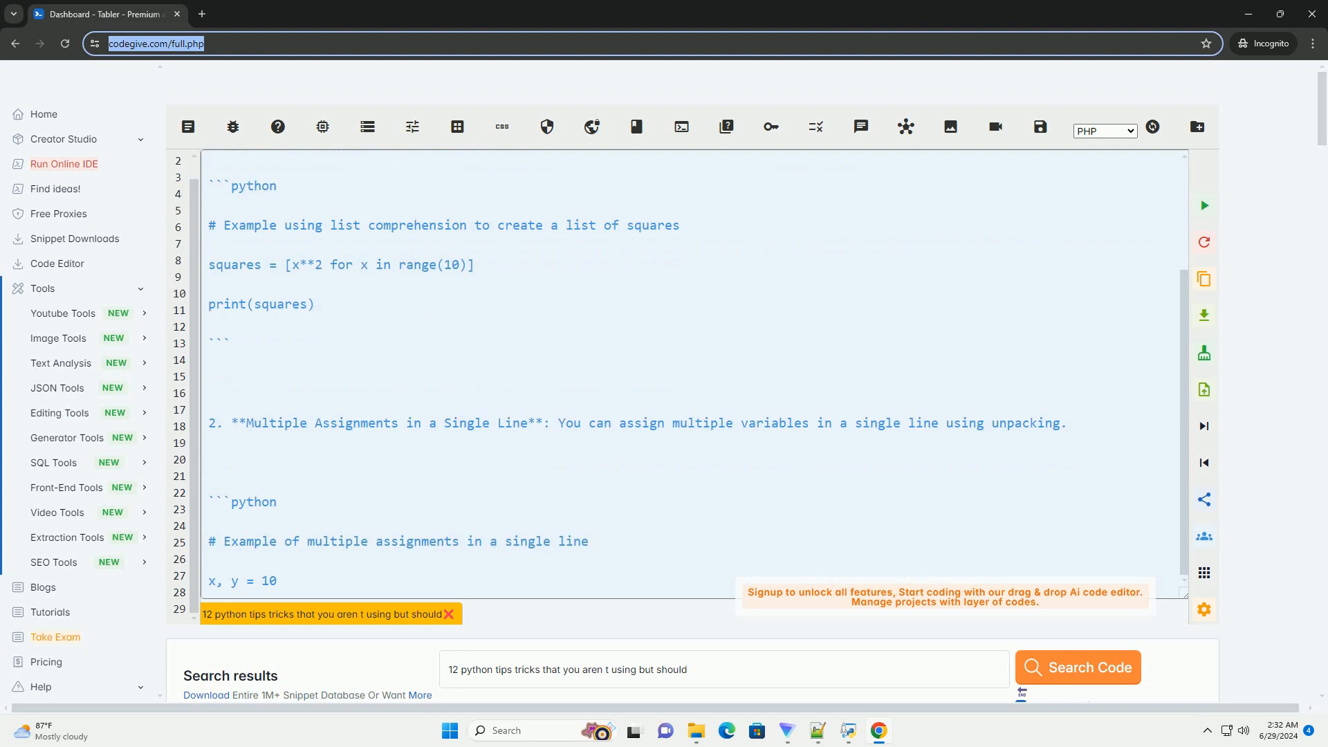
pyautogui.scroll(-3)
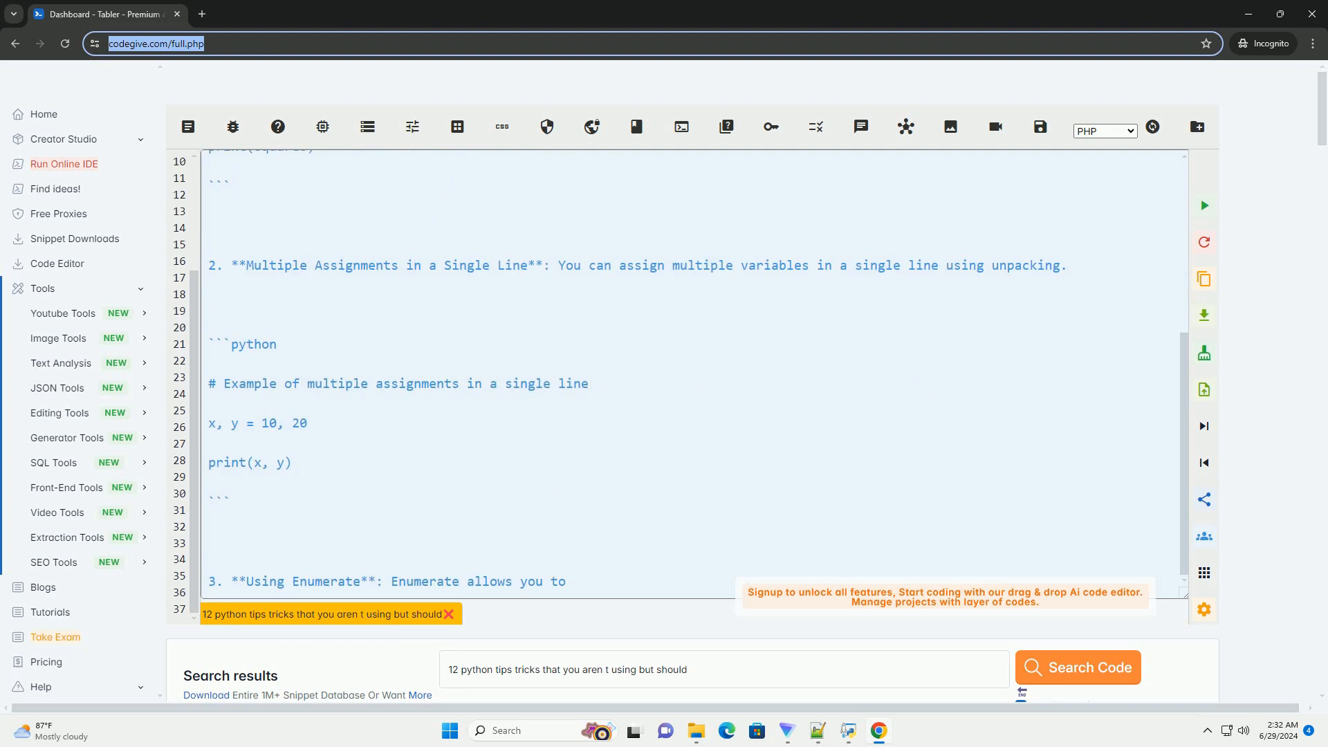
pyautogui.scroll(-3)
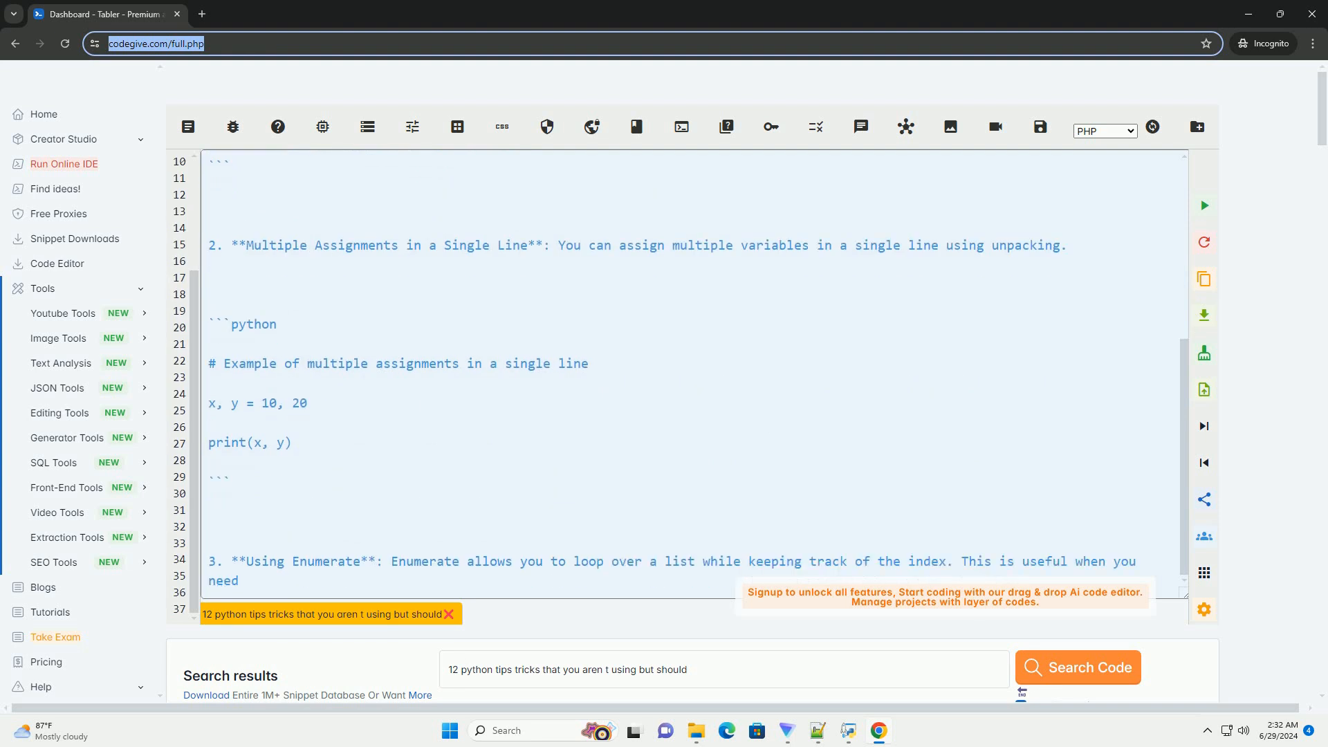
pyautogui.scroll(-3)
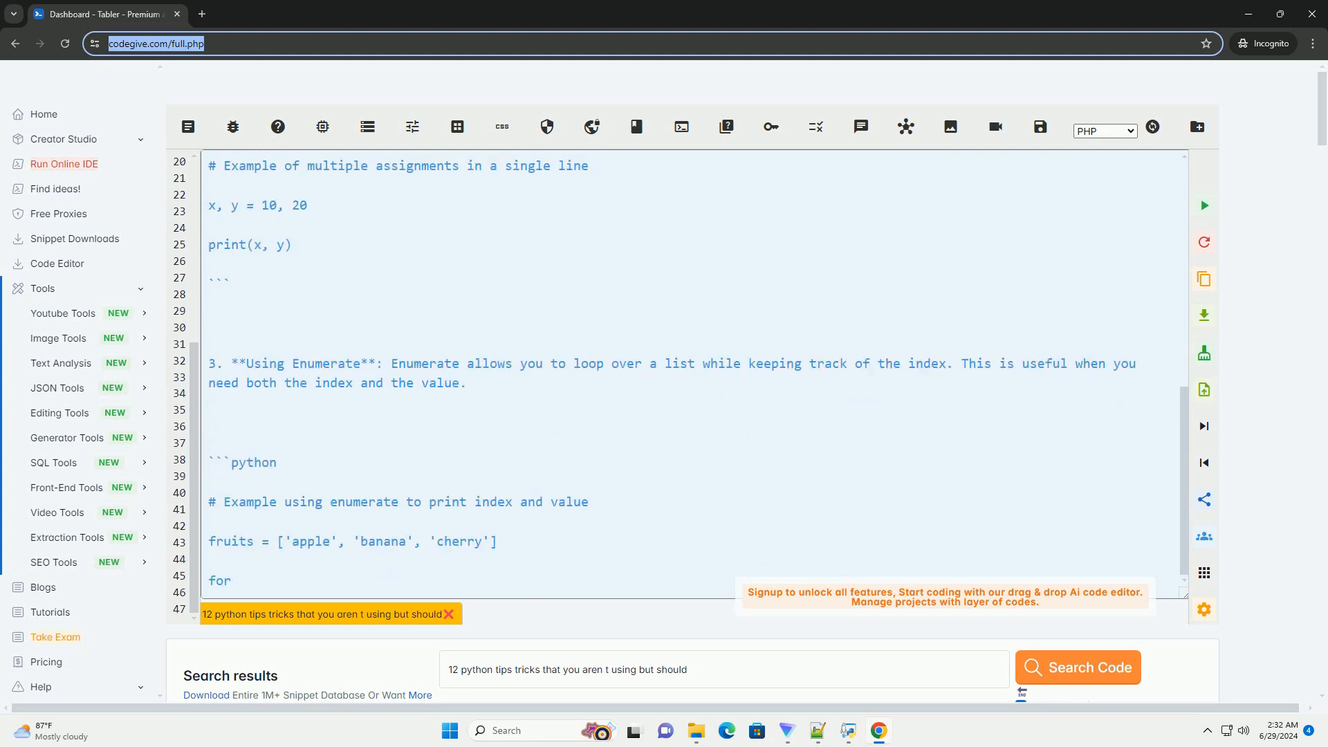
pyautogui.scroll(-3)
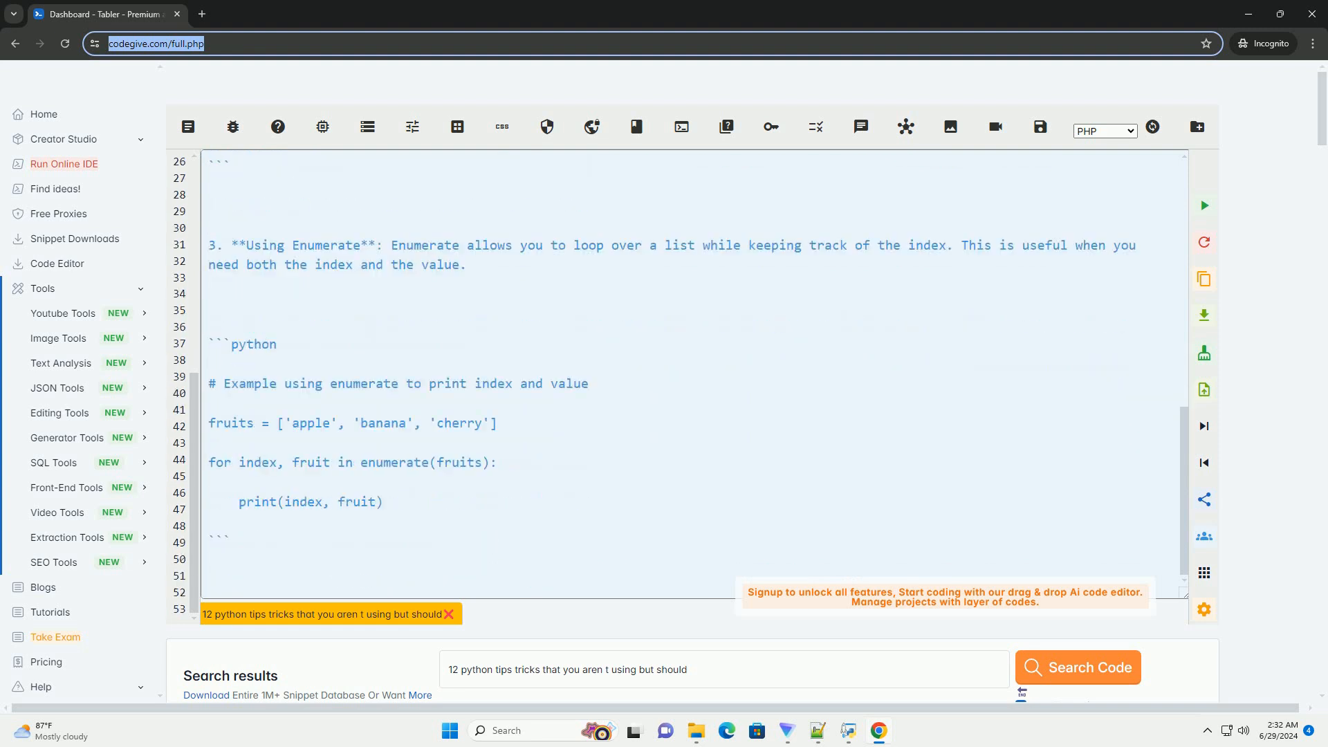
pyautogui.scroll(-3)
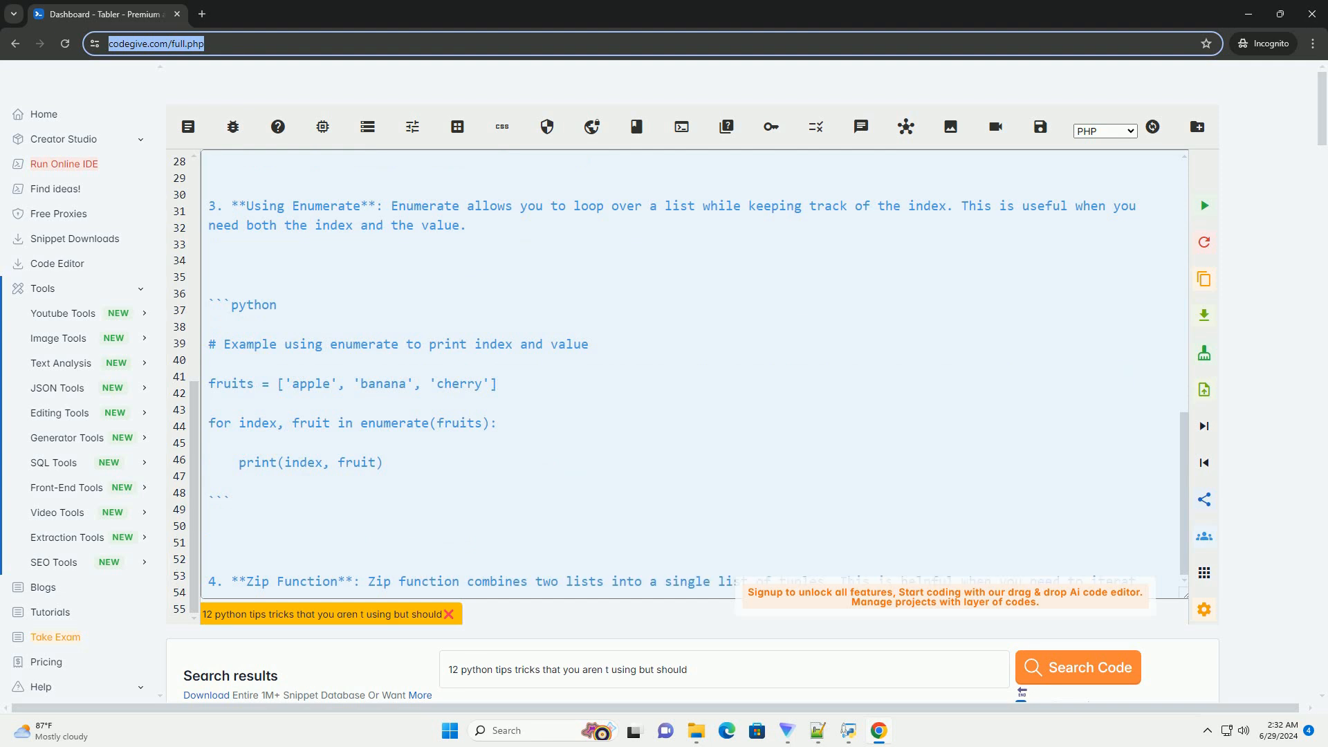
pyautogui.scroll(-3)
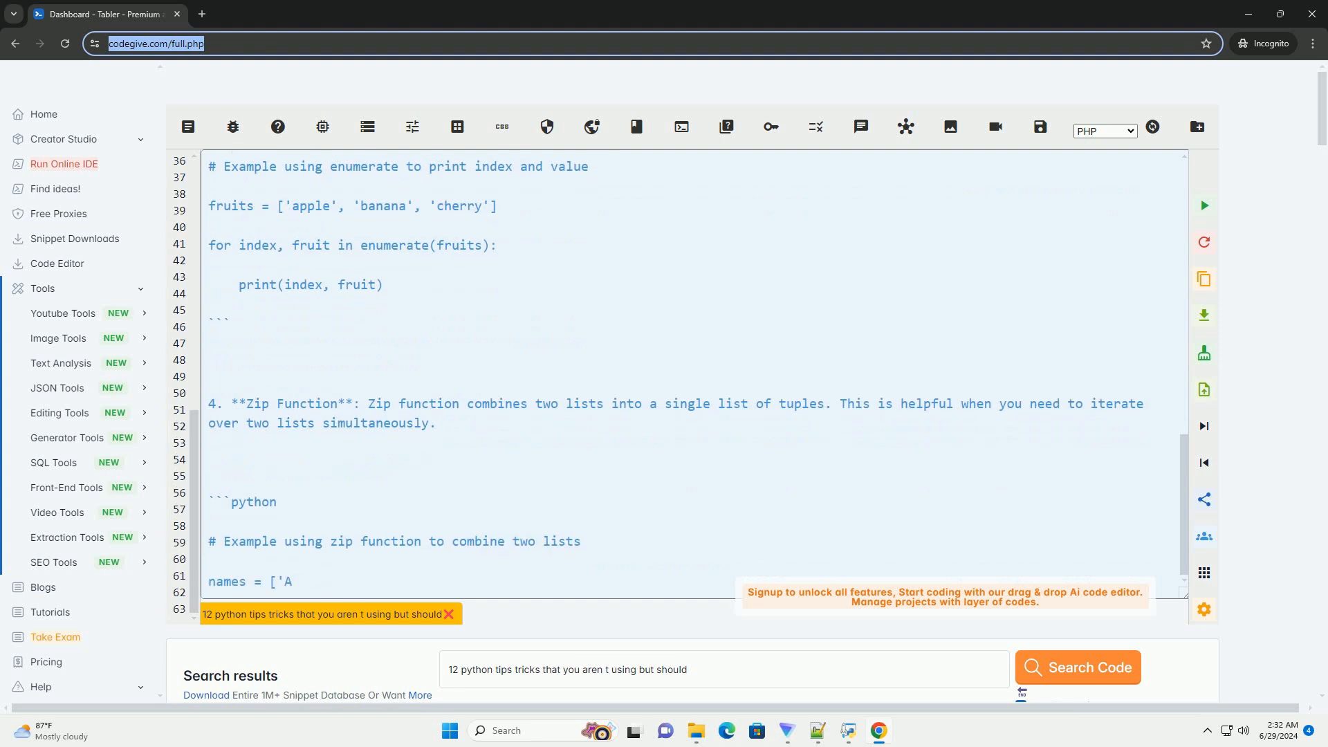
pyautogui.scroll(-3)
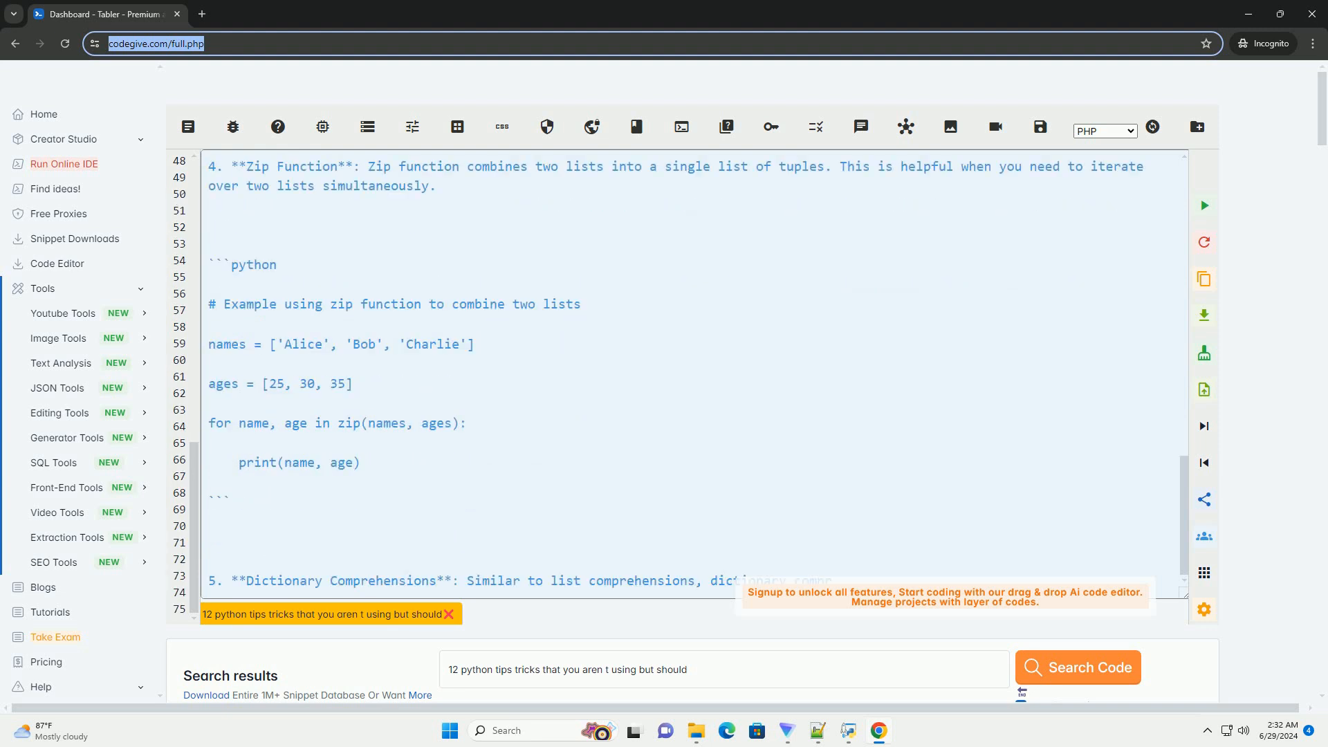
# - Follow the stream through dictionary comprehension and walrus operator examples until tip 7 on asterisk unpacking begins
pyautogui.scroll(-3)
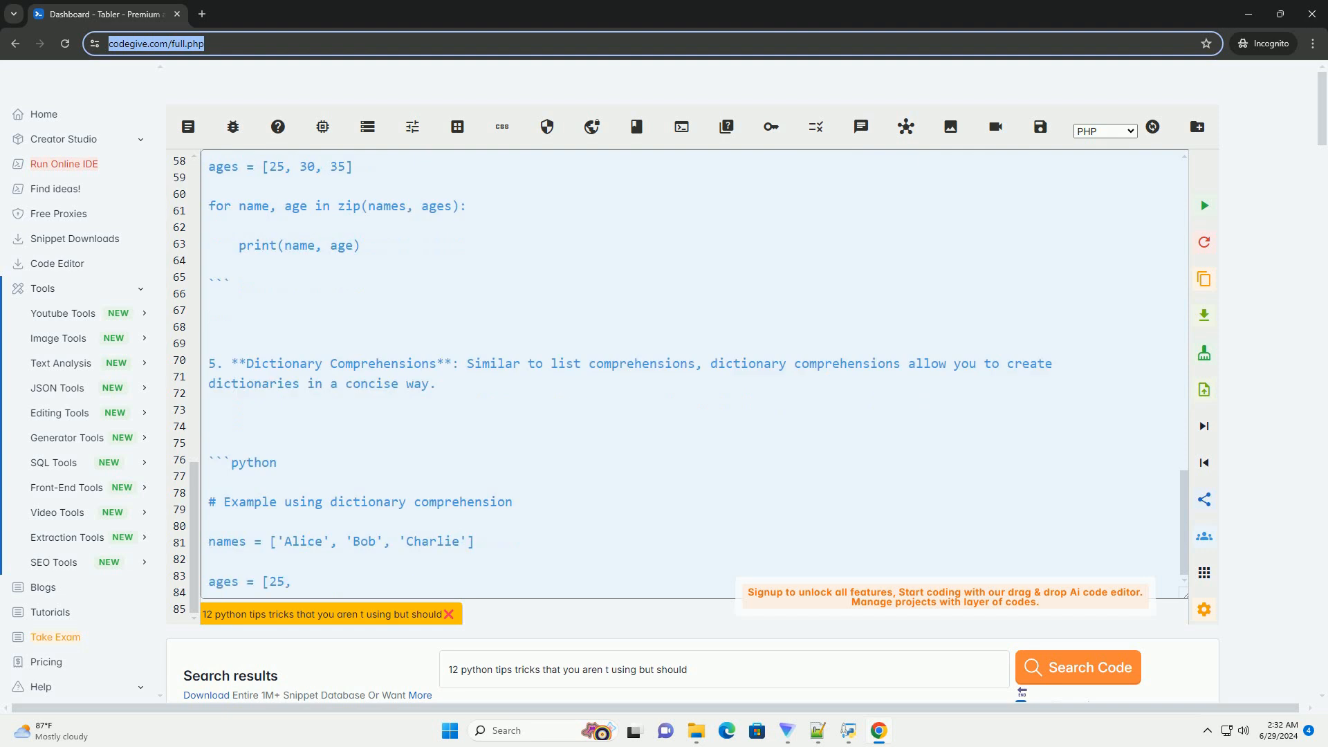
pyautogui.scroll(-3)
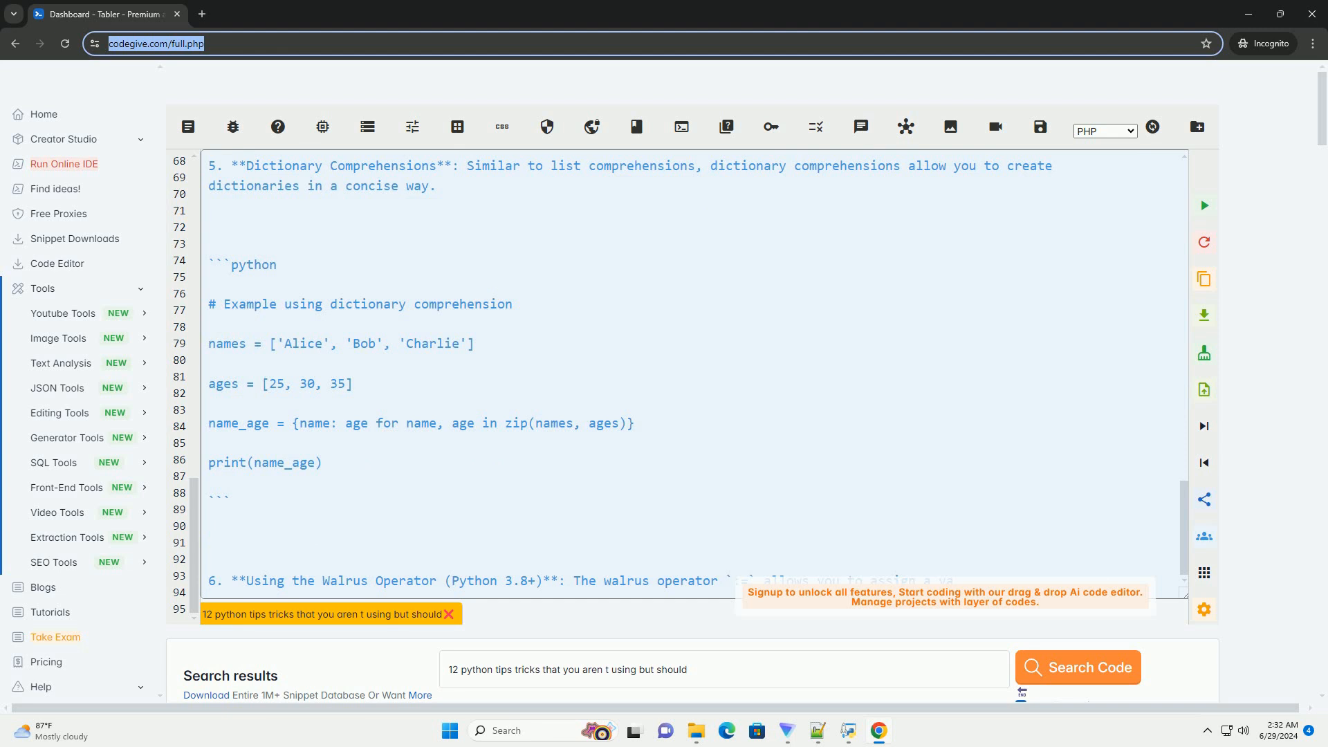
pyautogui.scroll(-3)
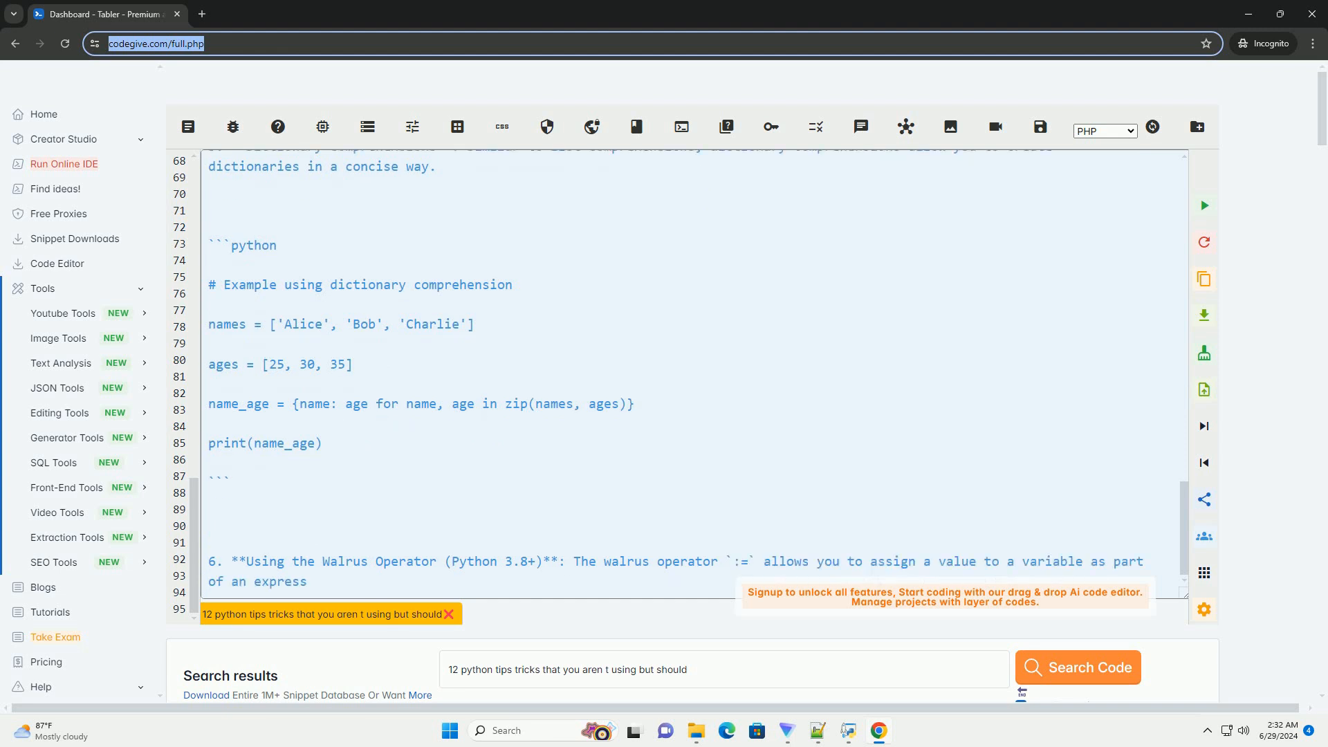
pyautogui.scroll(-3)
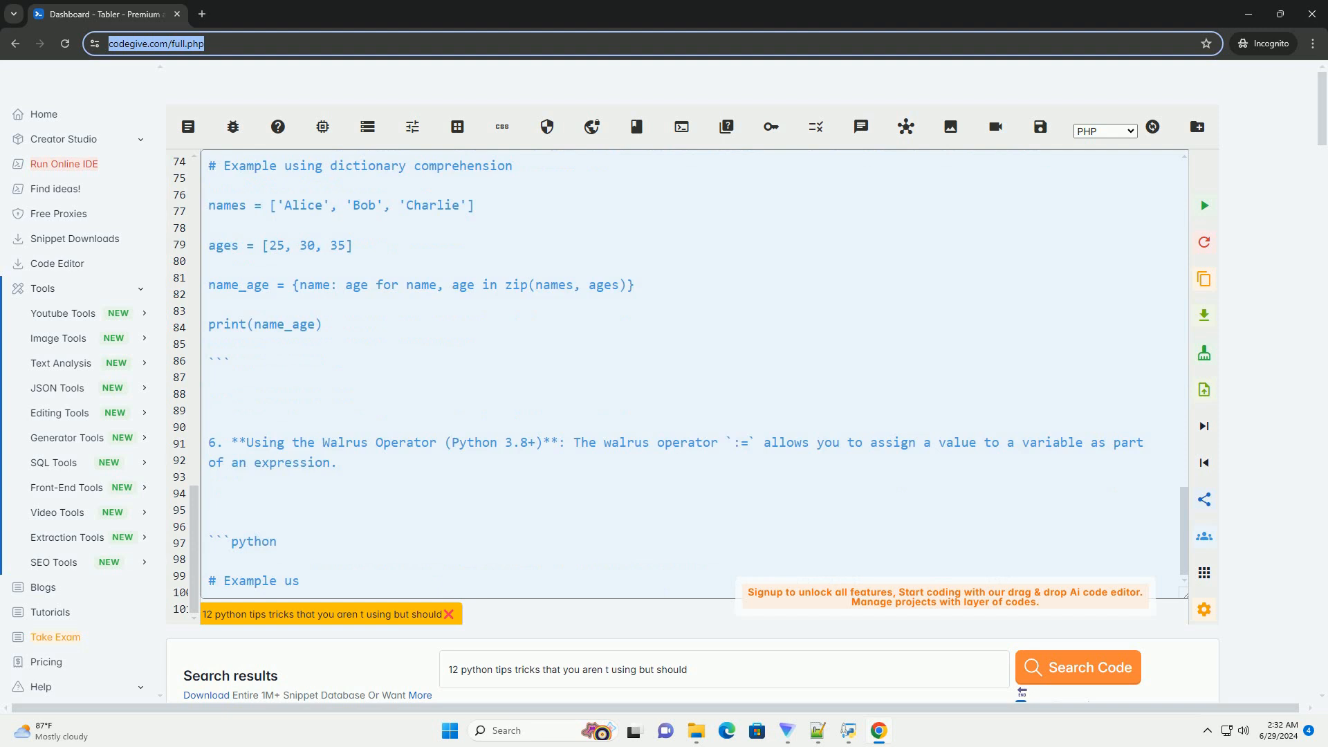
pyautogui.scroll(-3)
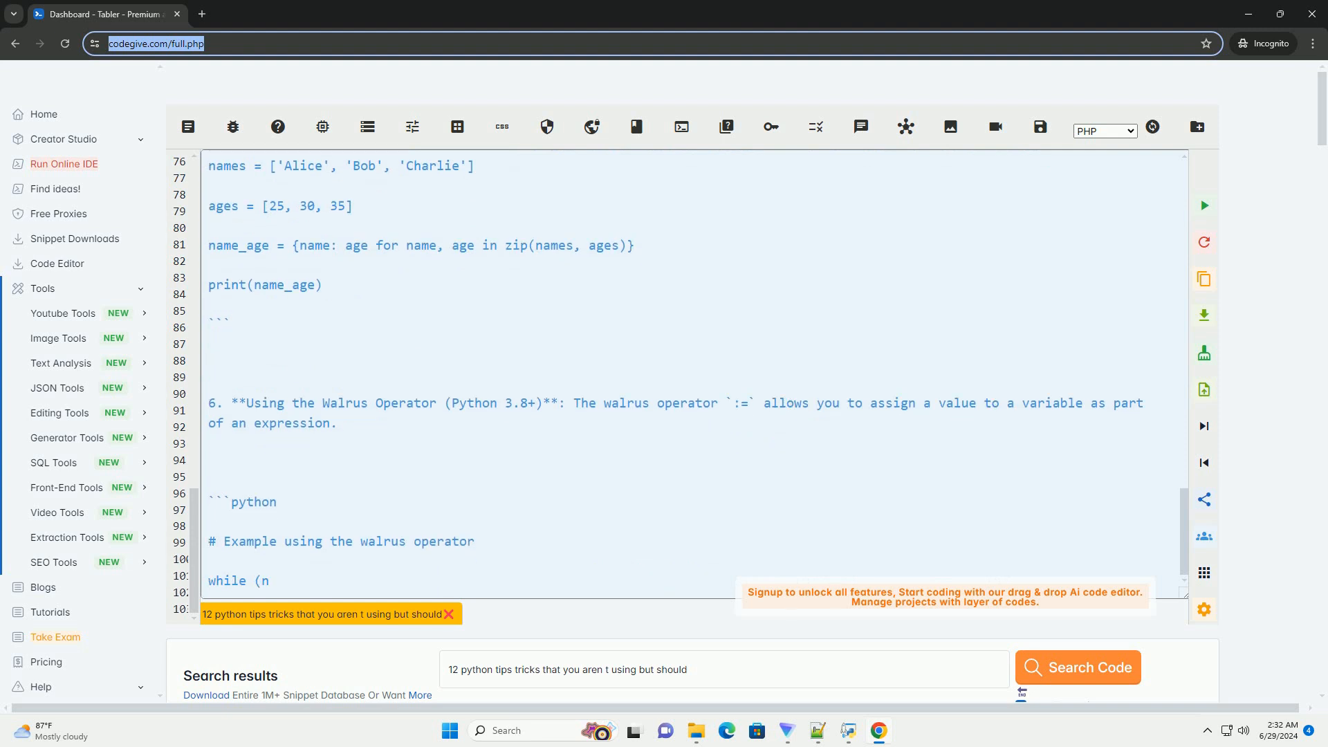
pyautogui.scroll(-3)
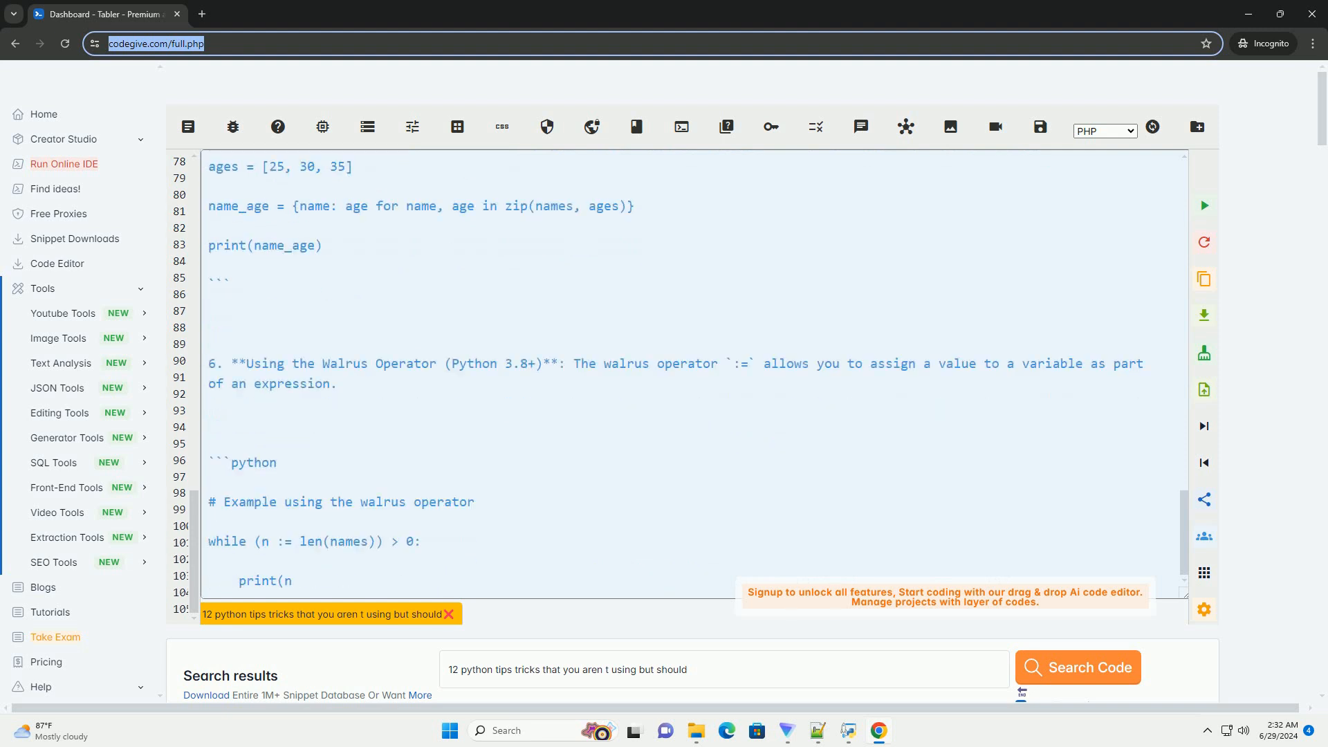
pyautogui.scroll(-3)
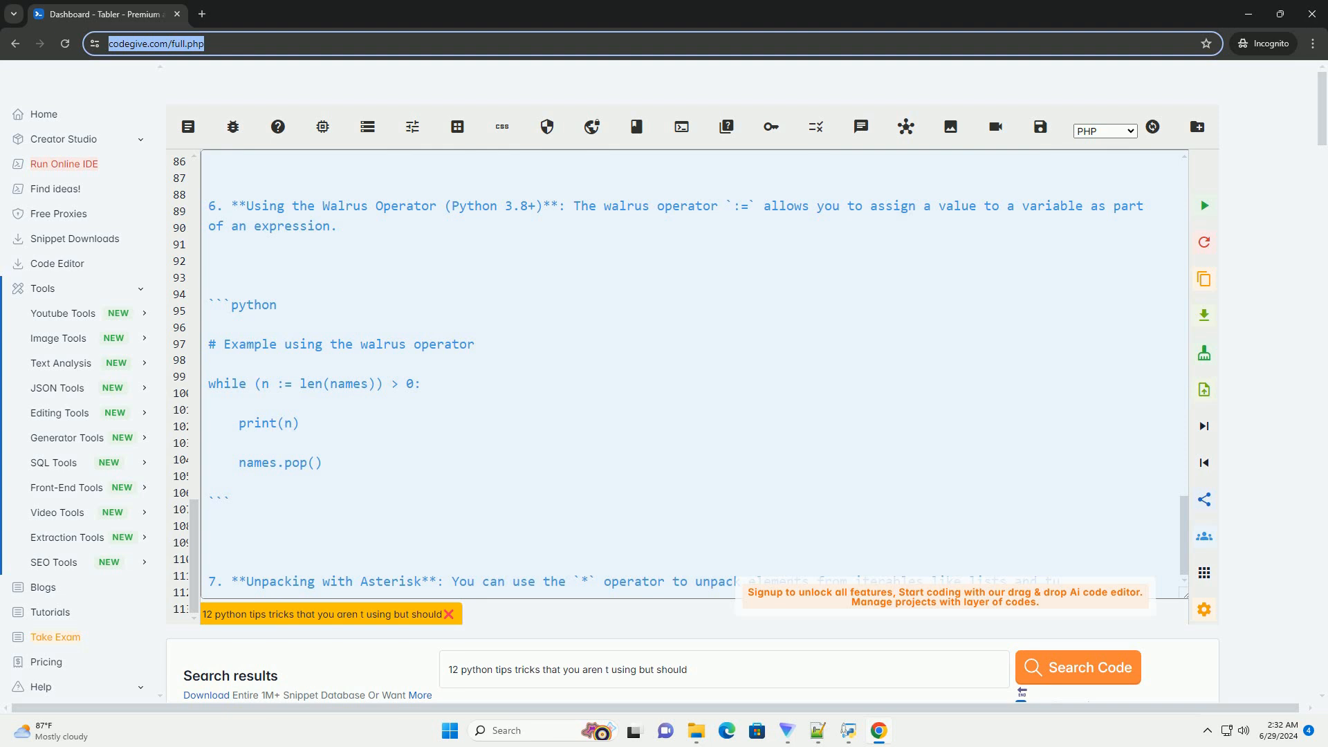
pyautogui.scroll(-3)
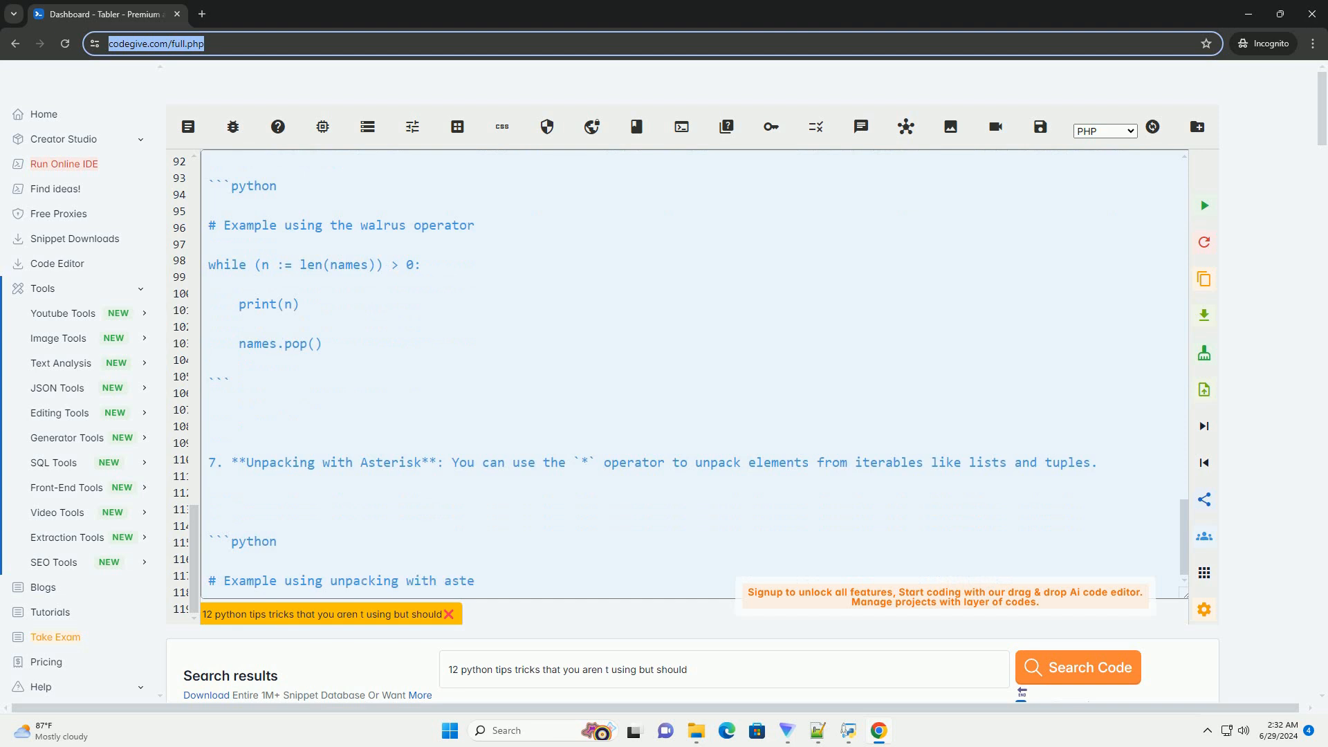
pyautogui.scroll(-3)
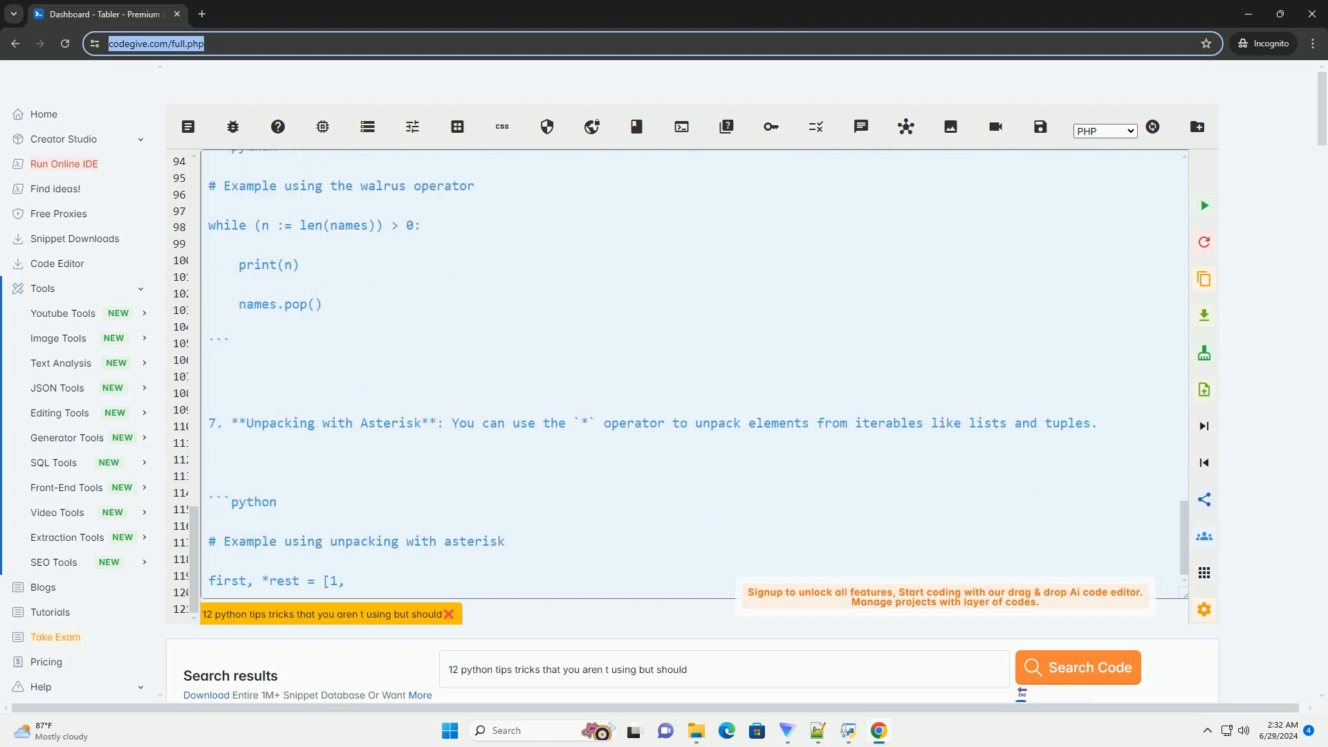
# - Scroll through tip 7's asterisk unpacking and tip 8's any/all example into tip 9 on chained comparison
pyautogui.scroll(-3)
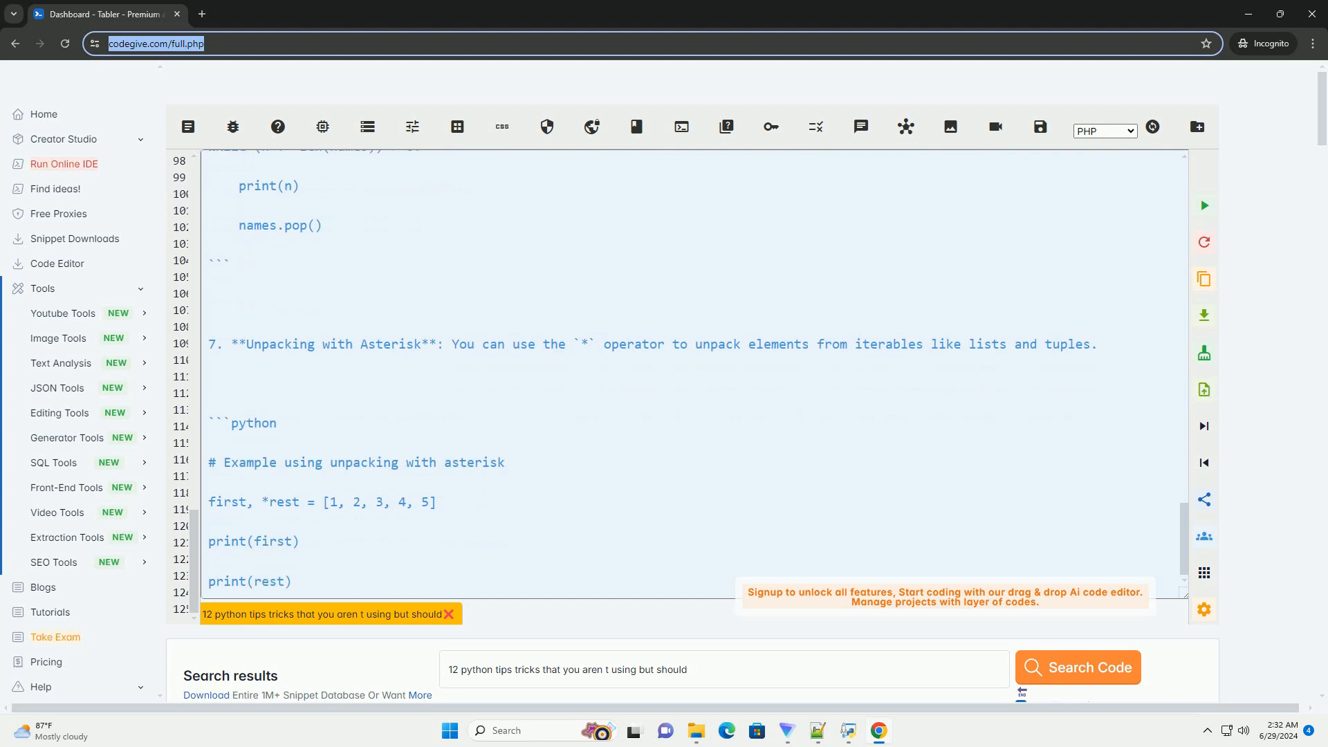
pyautogui.scroll(-3)
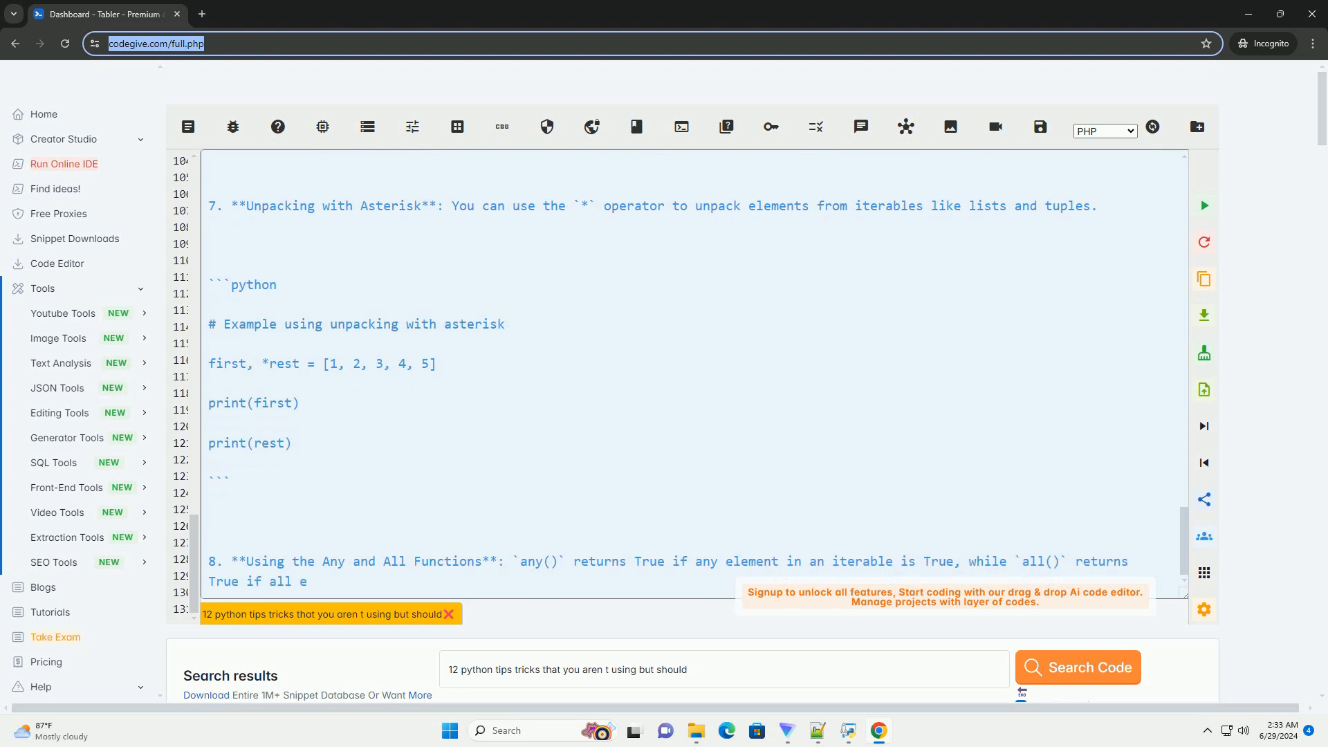
pyautogui.scroll(-3)
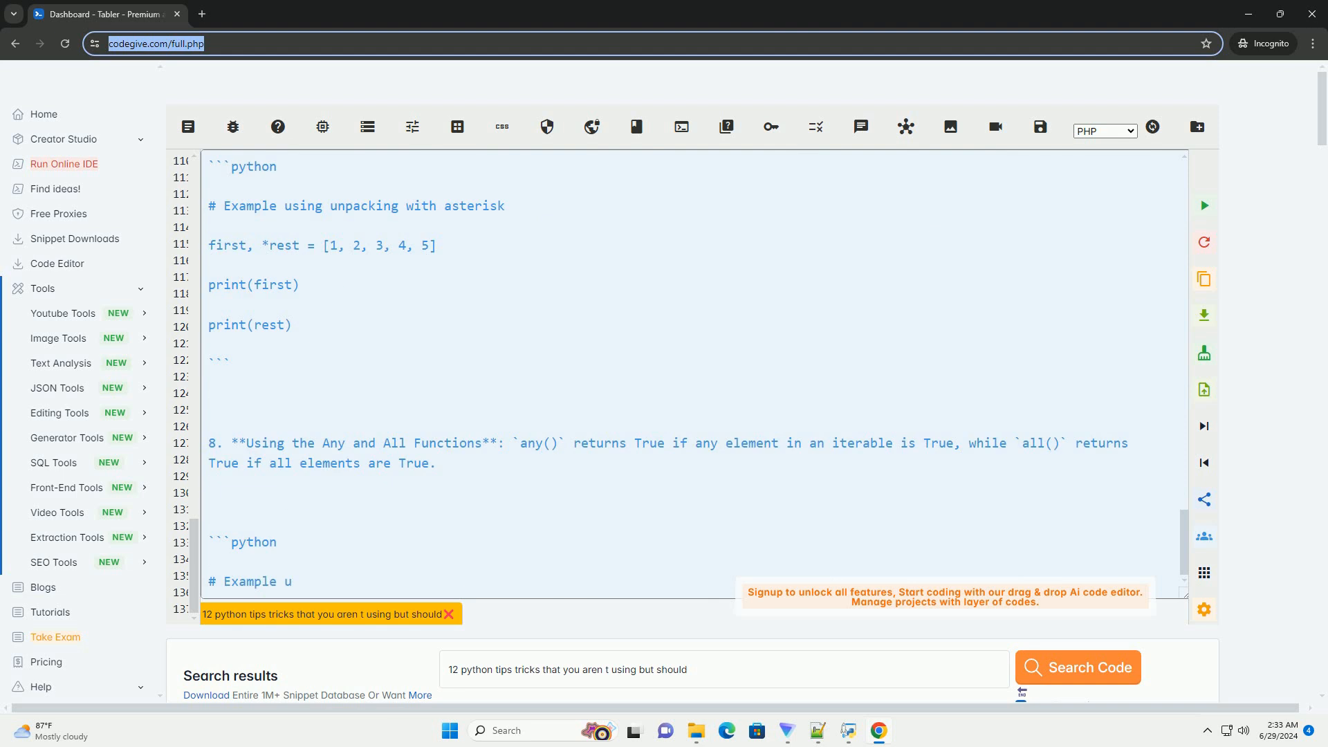
pyautogui.write('sing any and all functions')
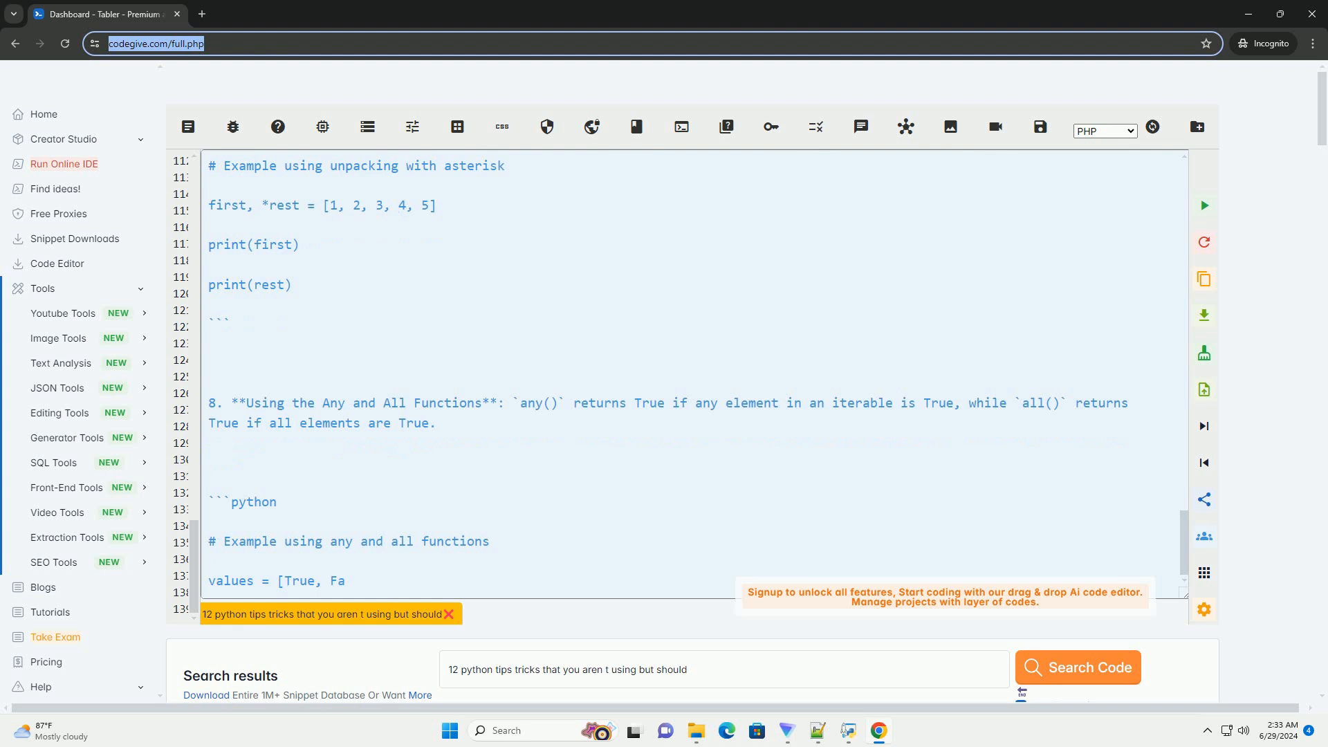
pyautogui.scroll(-3)
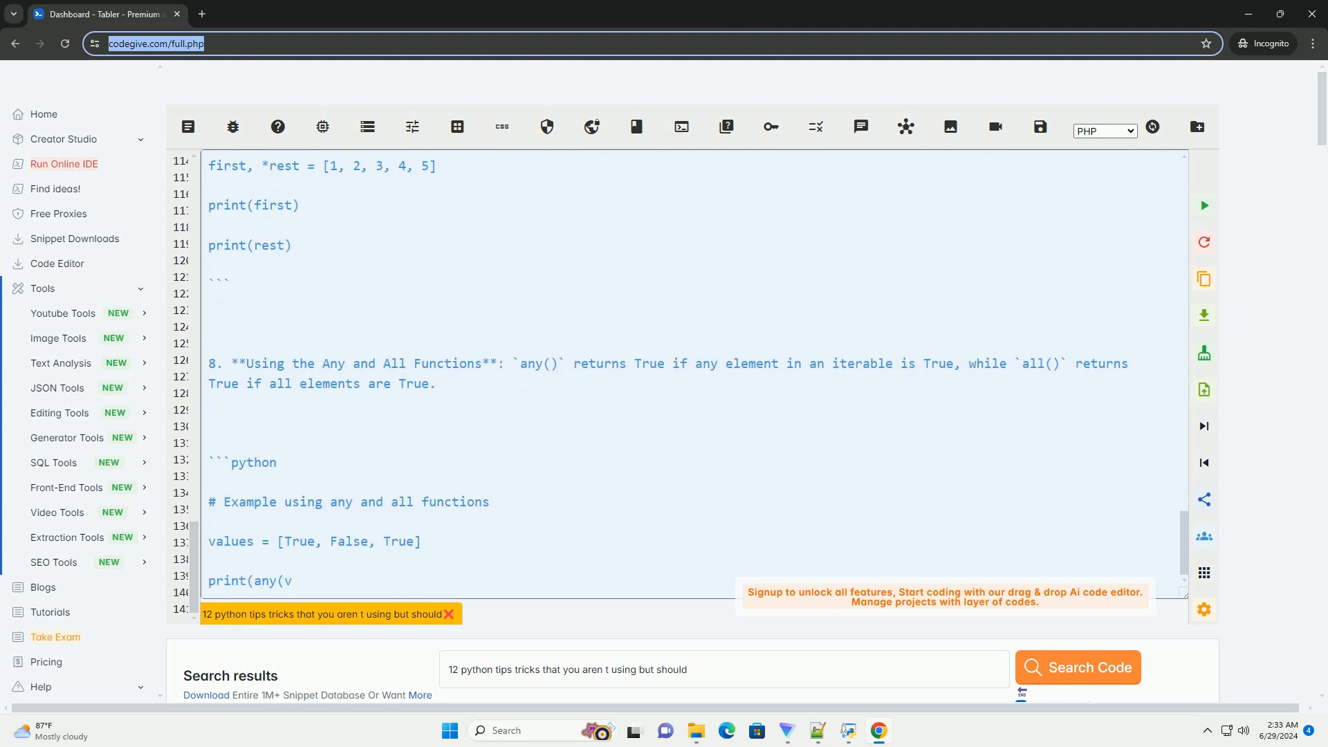
pyautogui.scroll(-3)
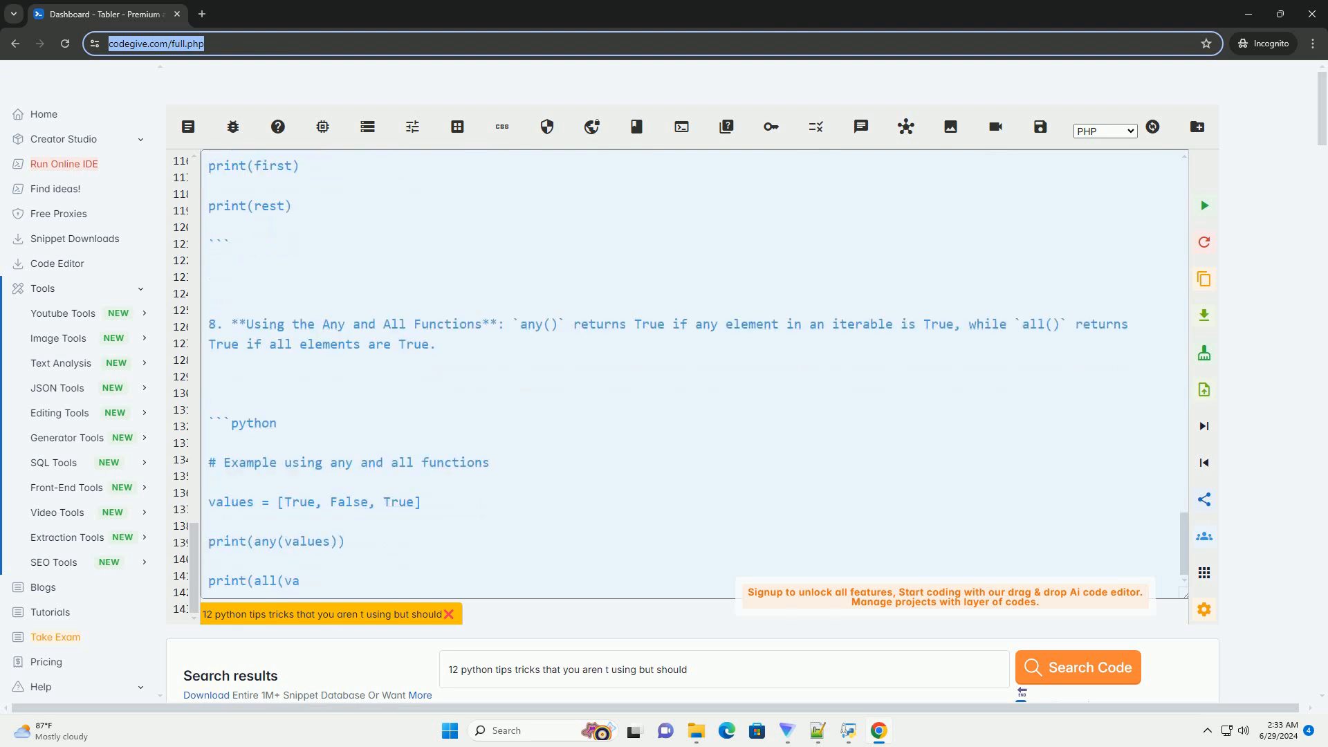
pyautogui.scroll(-3)
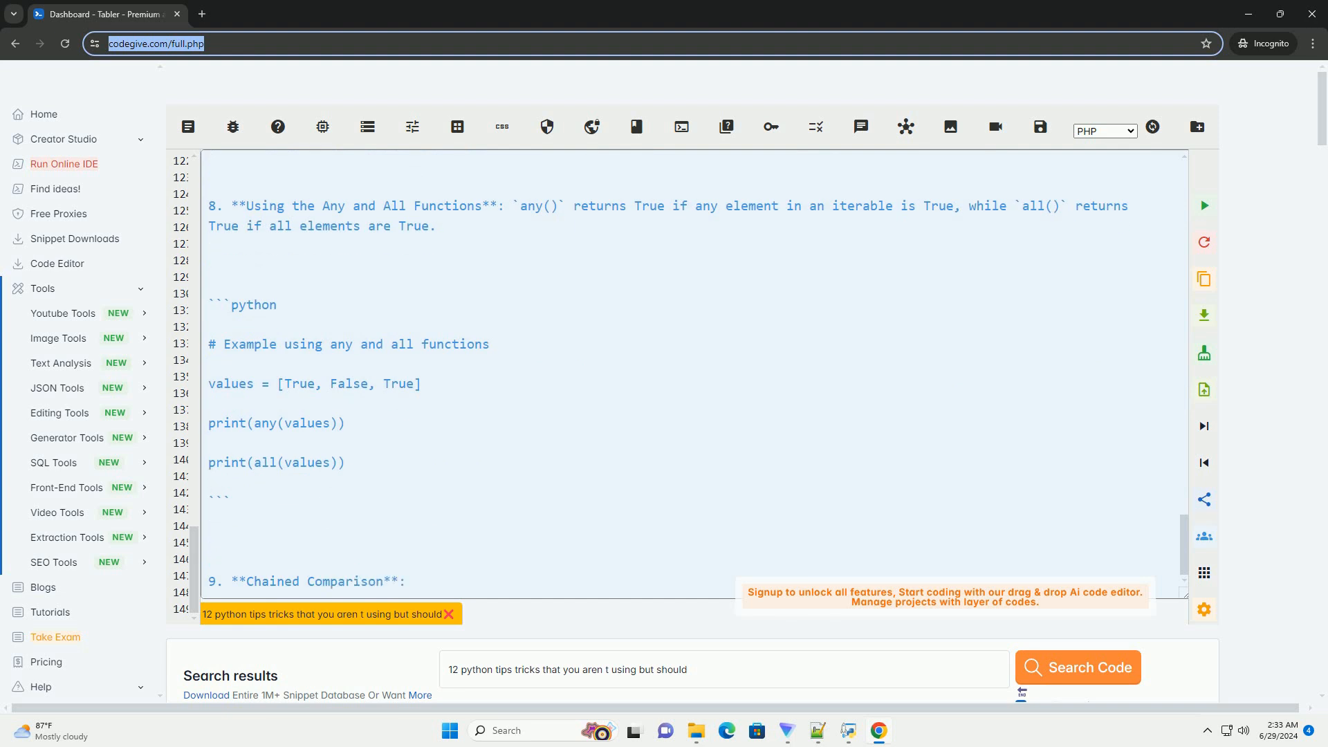
pyautogui.write('You can chain comparison operators in Python for more concise and readable c')
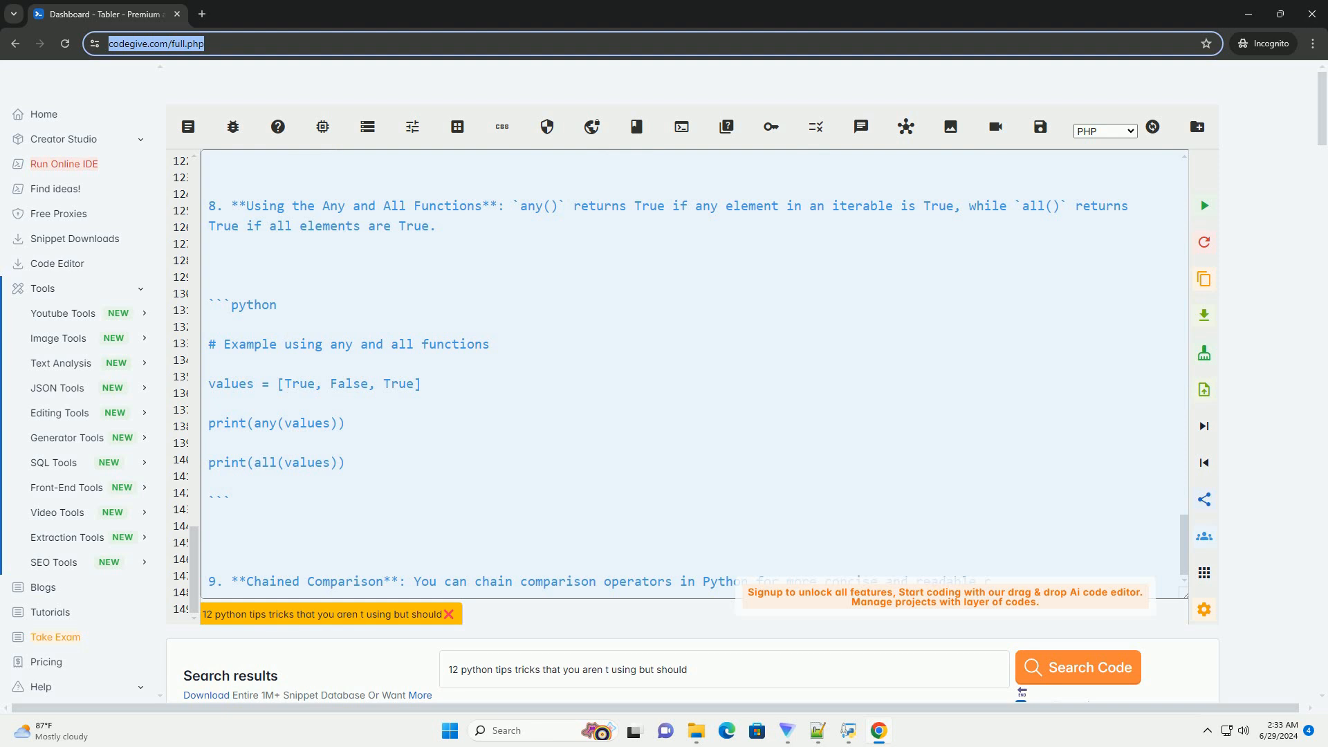
pyautogui.scroll(-3)
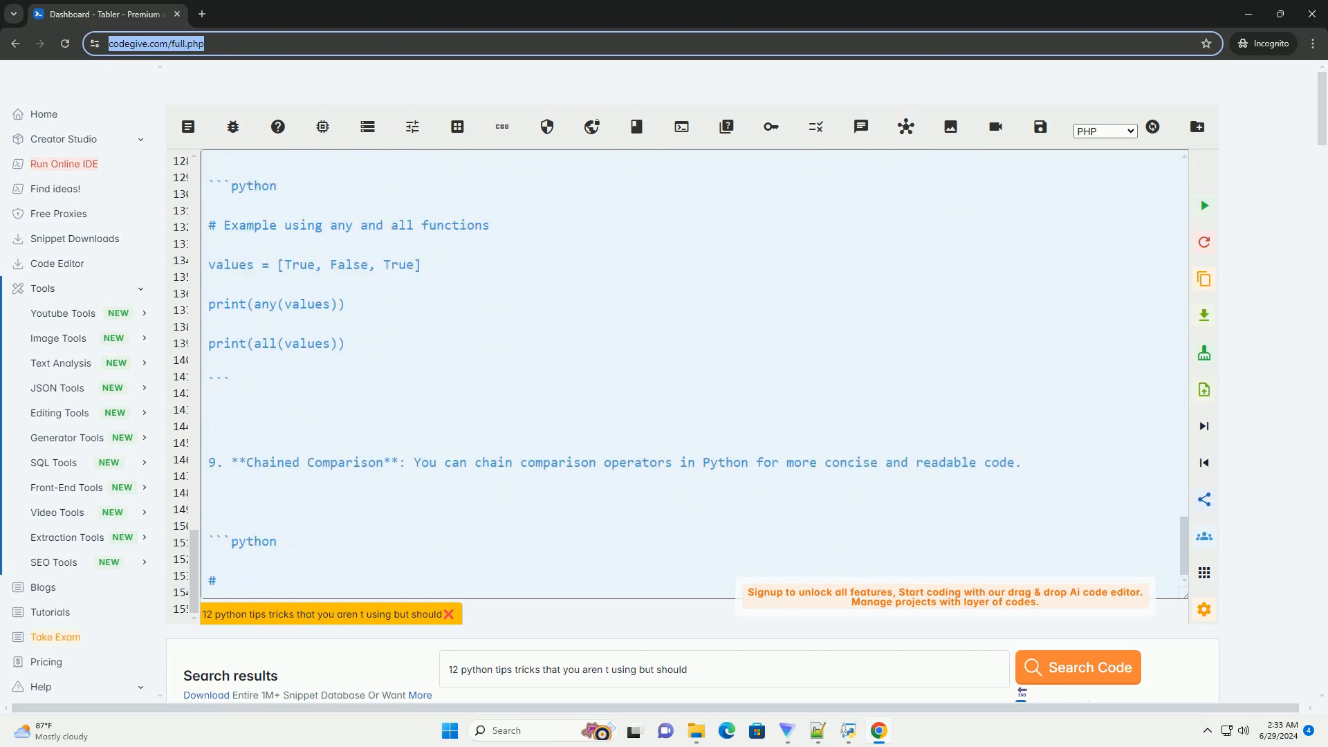